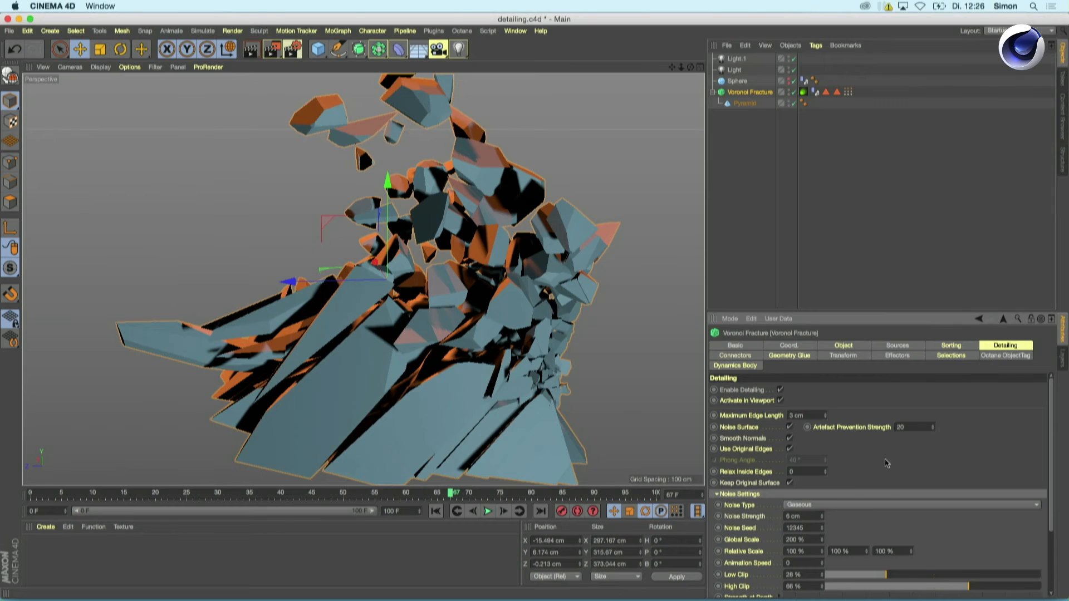
{"action": "mouse_move", "coordinate": [873, 450]}
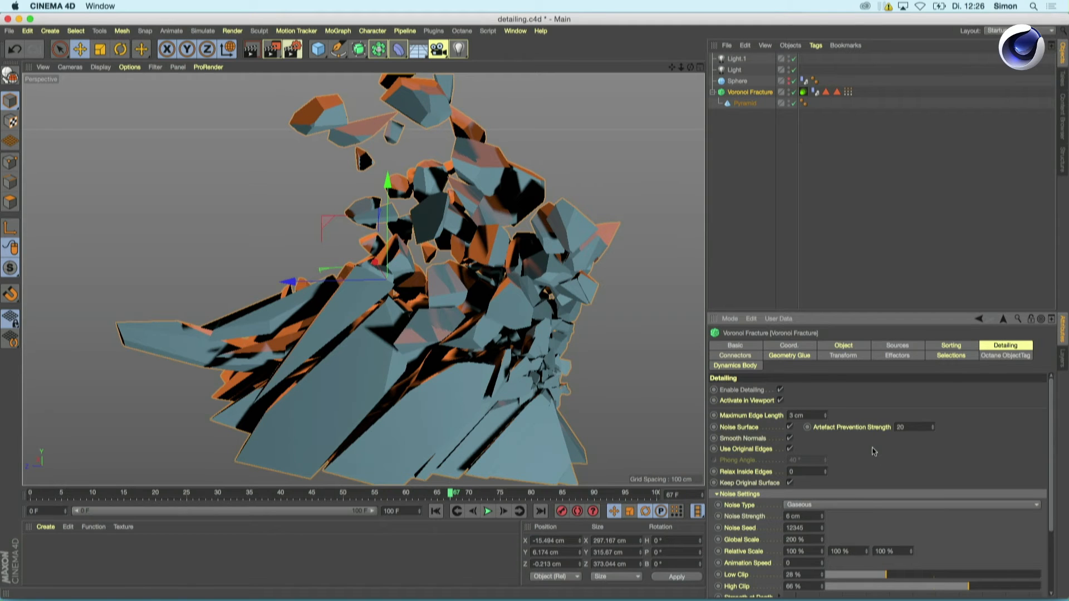
{"action": "mouse_move", "coordinate": [771, 387]}
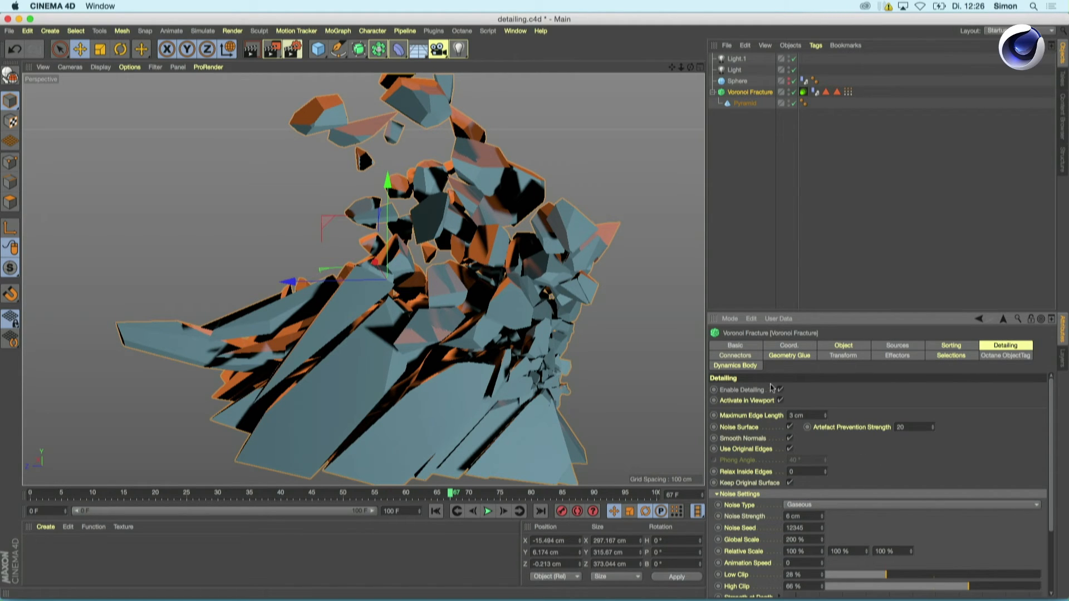
Step: Toggle Enable Detailing off and back on to refresh the noisy shard edges
{"action": "left_click", "coordinate": [779, 389]}
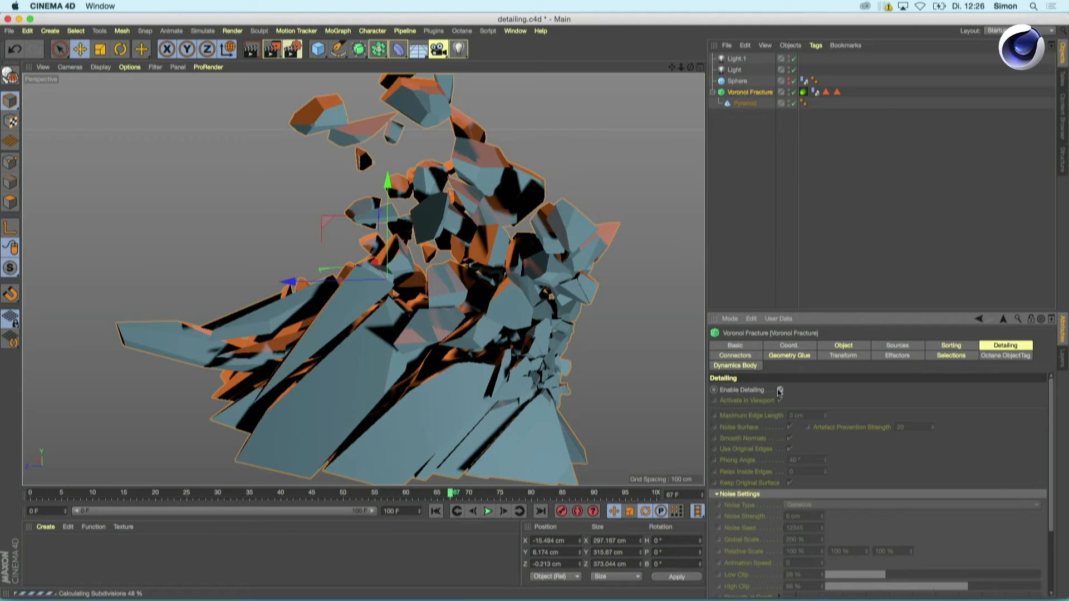
{"action": "left_click", "coordinate": [780, 389]}
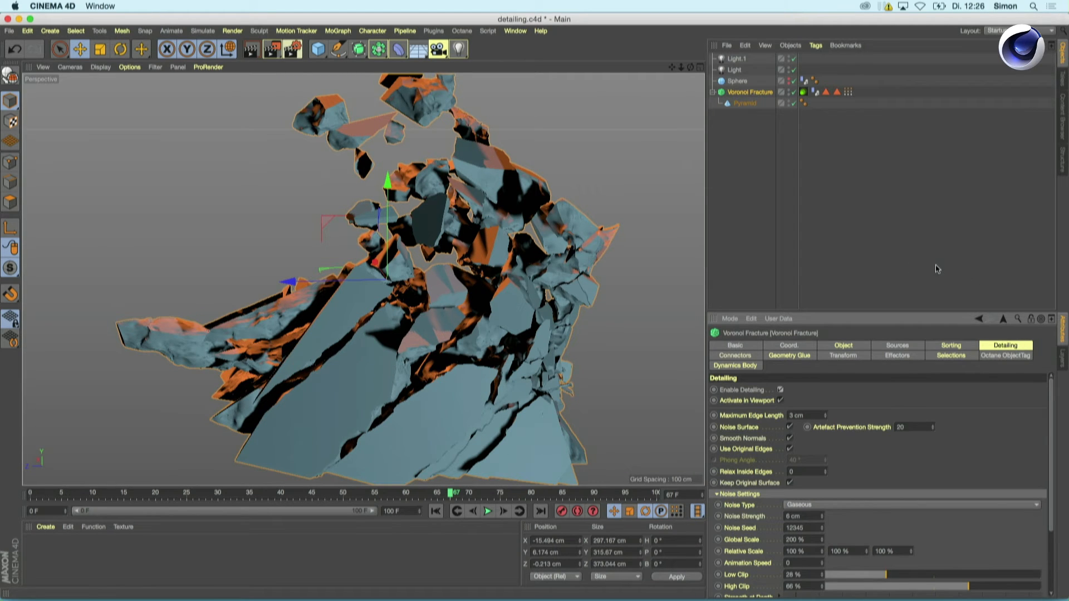
{"action": "mouse_move", "coordinate": [905, 231]}
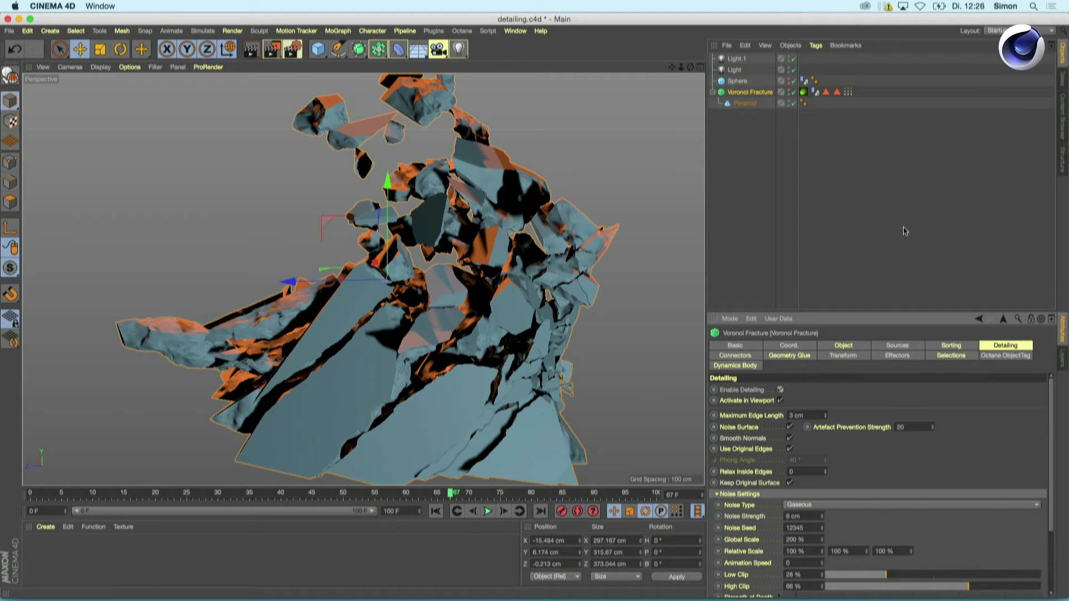